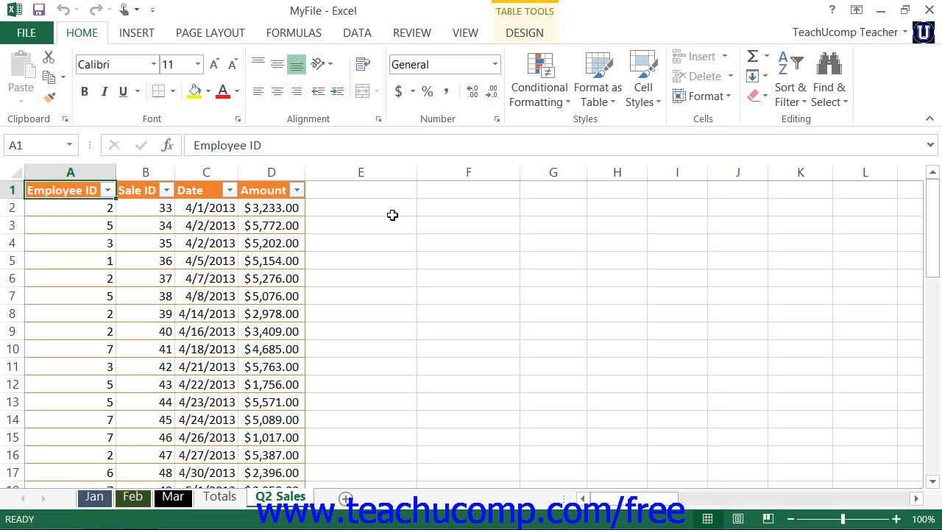
pyautogui.moveTo(465, 33)
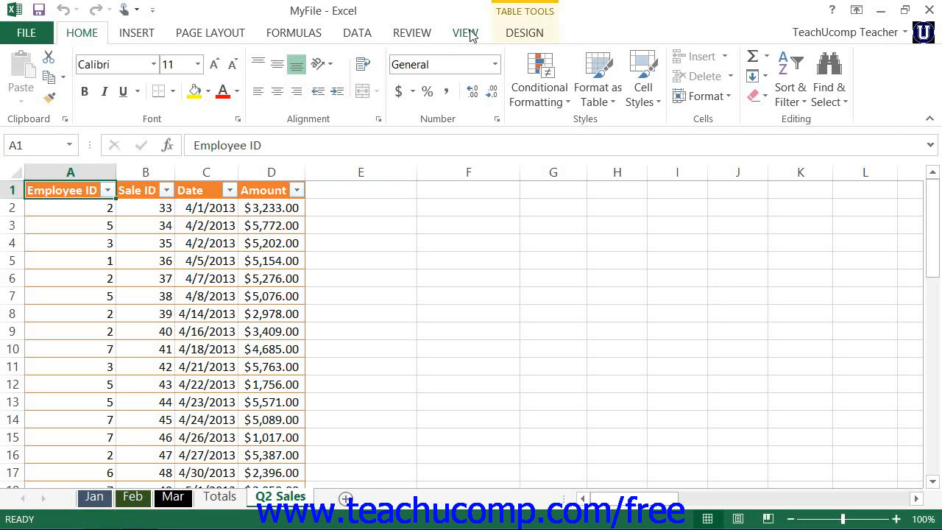
# Step: Show the Macros options from the View ribbon of the Q2 Sales sheet
pyautogui.click(465, 32)
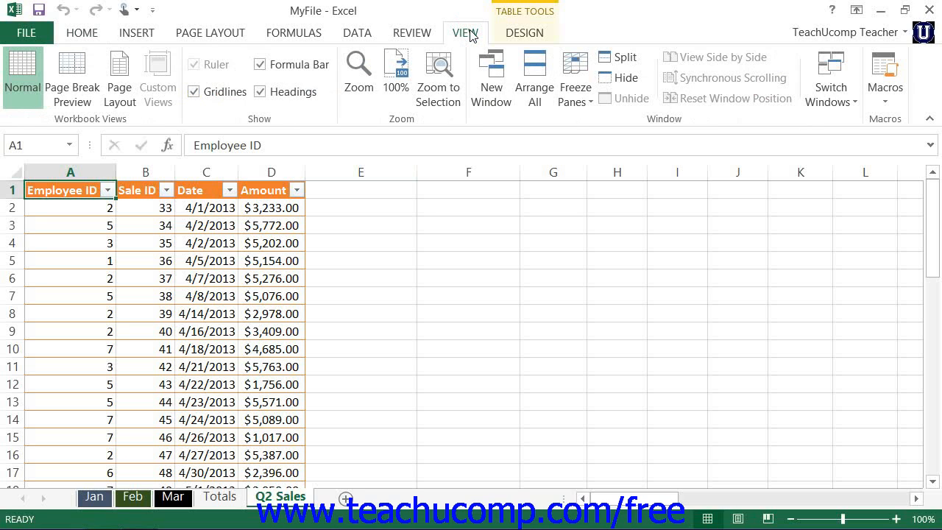
pyautogui.moveTo(916, 87)
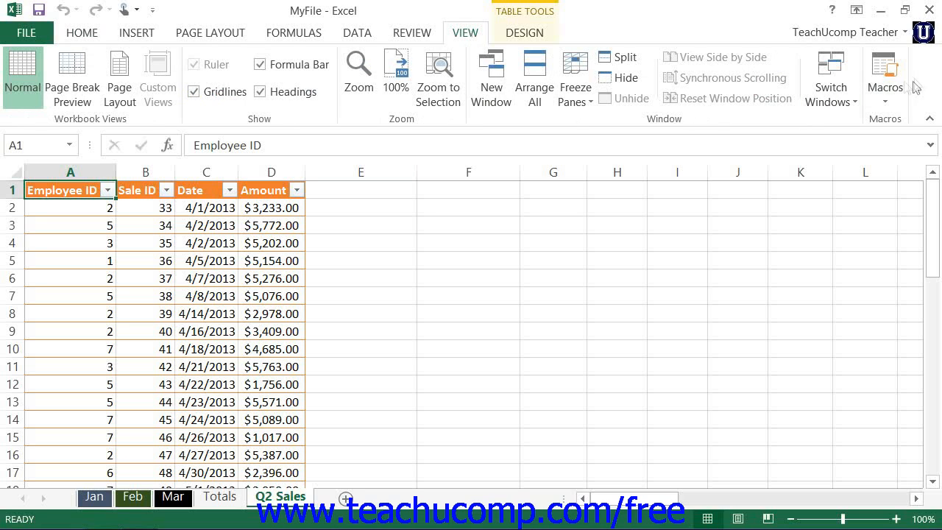
pyautogui.moveTo(886, 71)
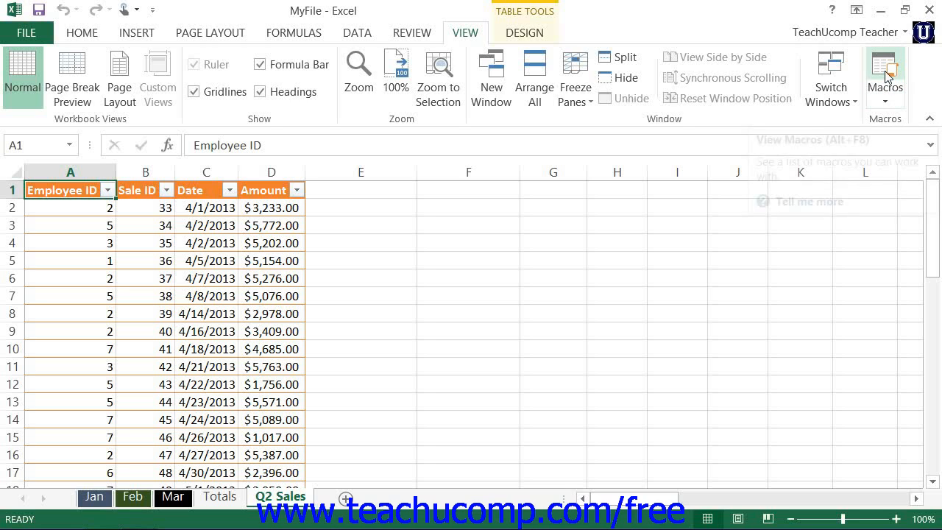
pyautogui.click(885, 81)
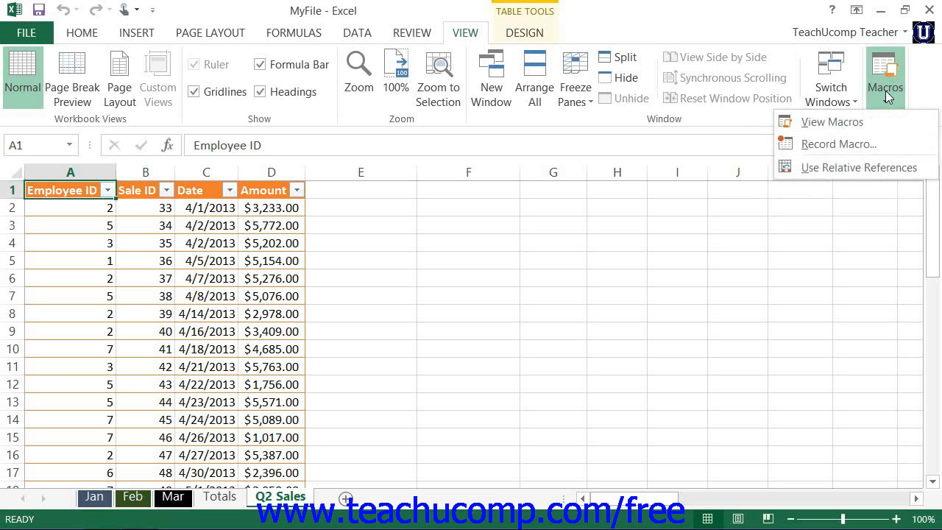
pyautogui.moveTo(839, 144)
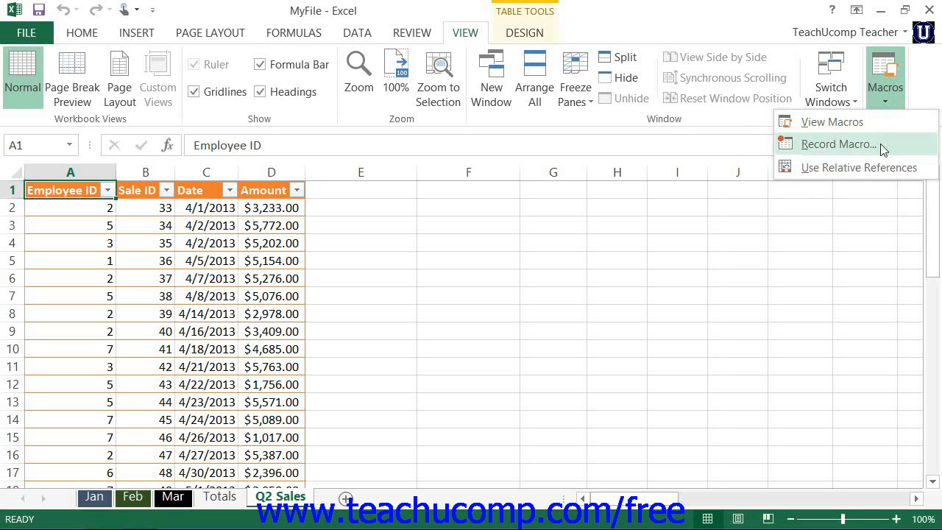
# Step: Start Record Macro and name the macro NewTableSheet
pyautogui.click(837, 145)
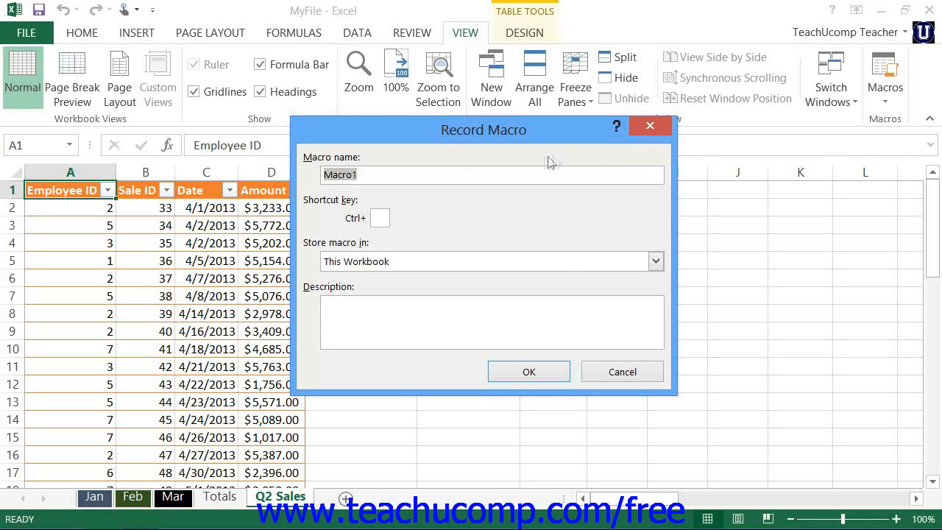
pyautogui.moveTo(404, 172)
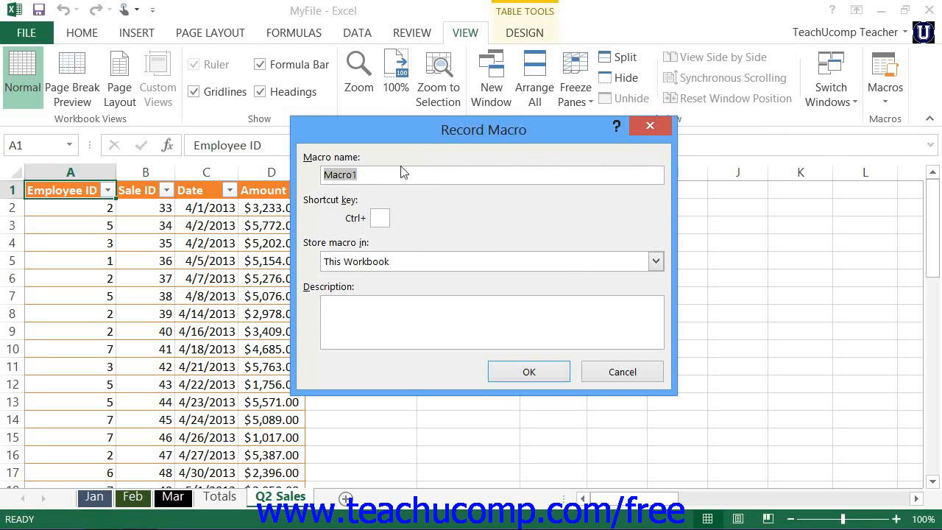
pyautogui.write('nEW')
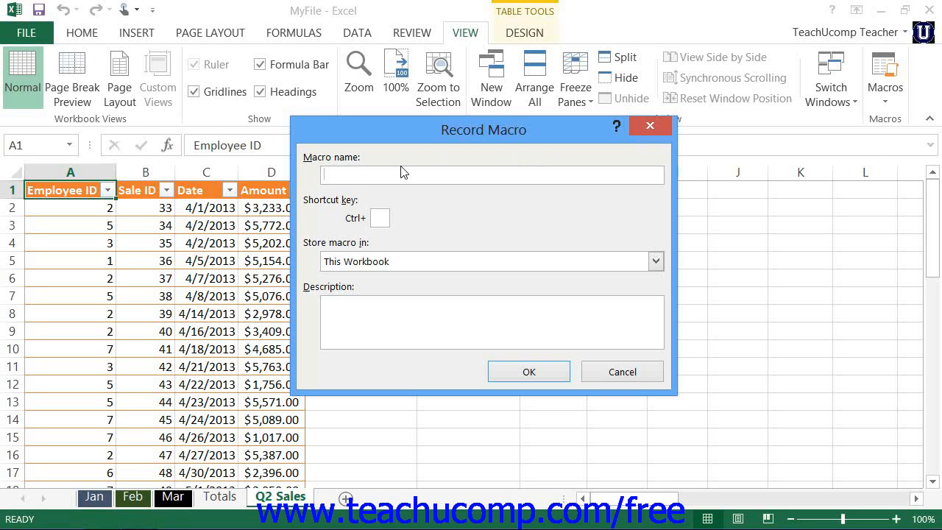
pyautogui.write('NewTableSheet')
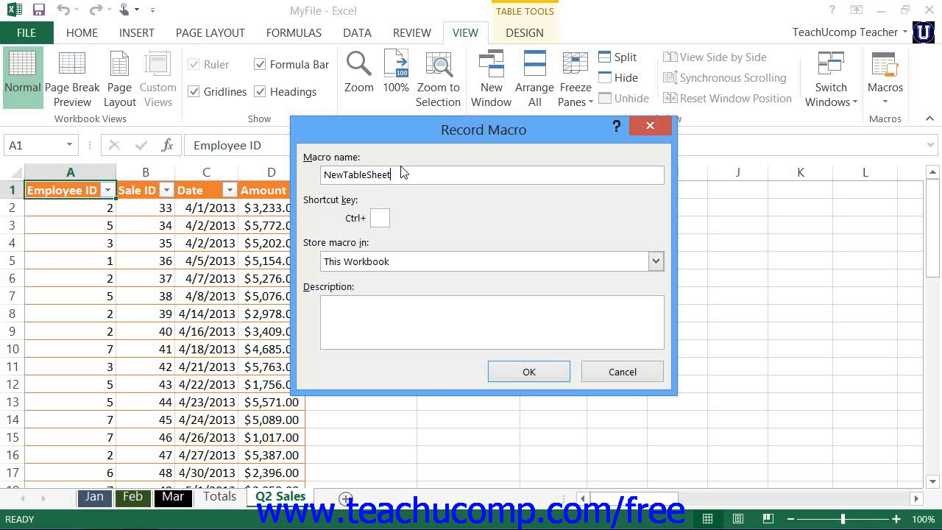
pyautogui.moveTo(653, 262)
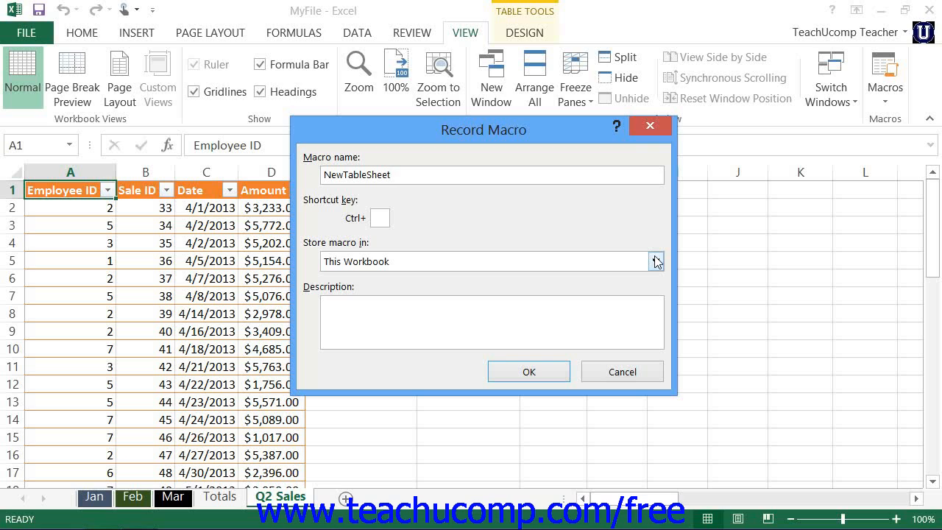
# Step: Keep storage in This Workbook, leave the shortcut blank, and begin recording
pyautogui.click(657, 262)
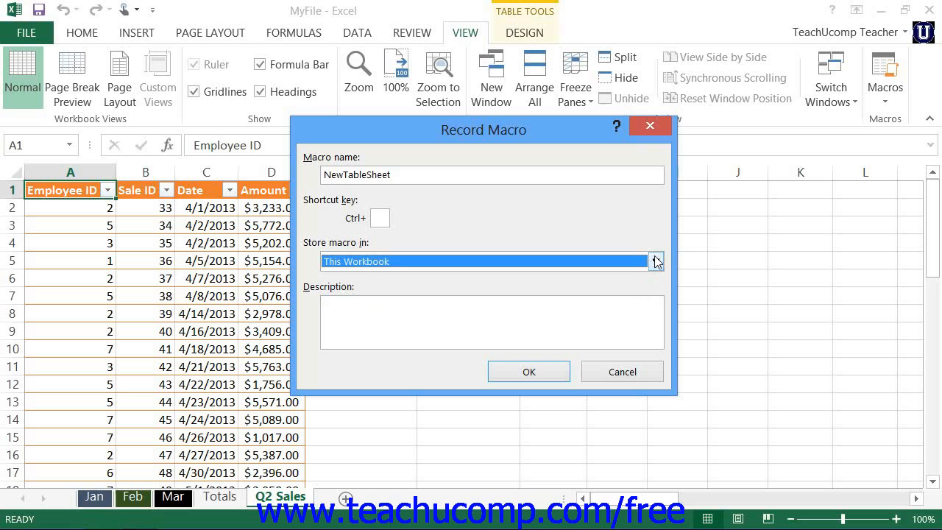
pyautogui.moveTo(622, 259)
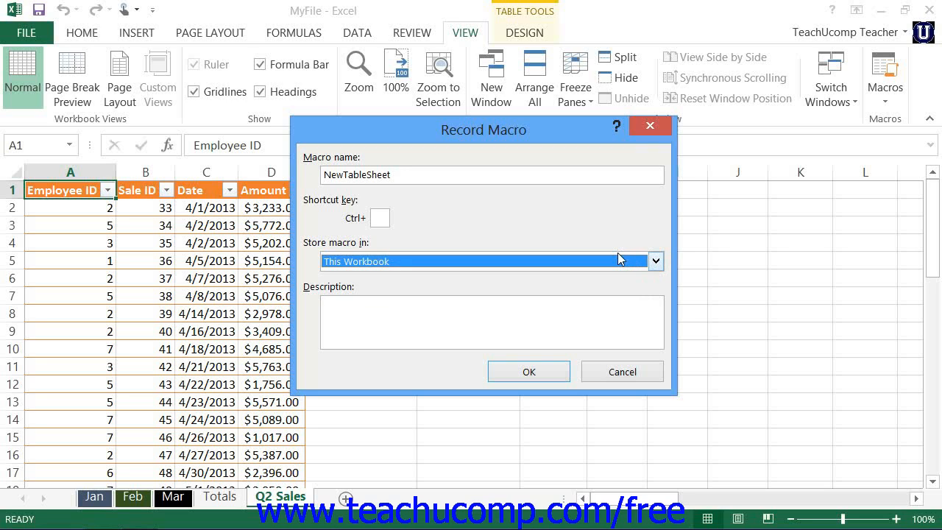
pyautogui.moveTo(615, 253)
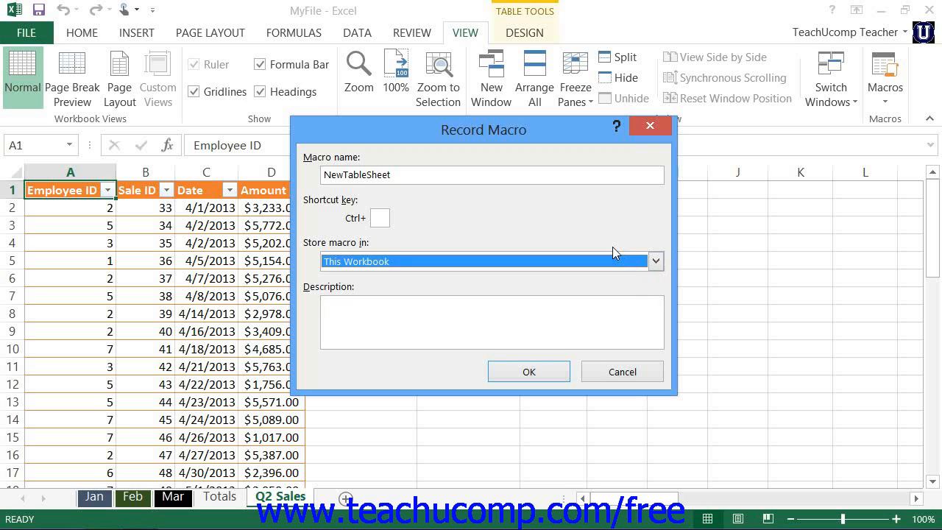
pyautogui.click(380, 217)
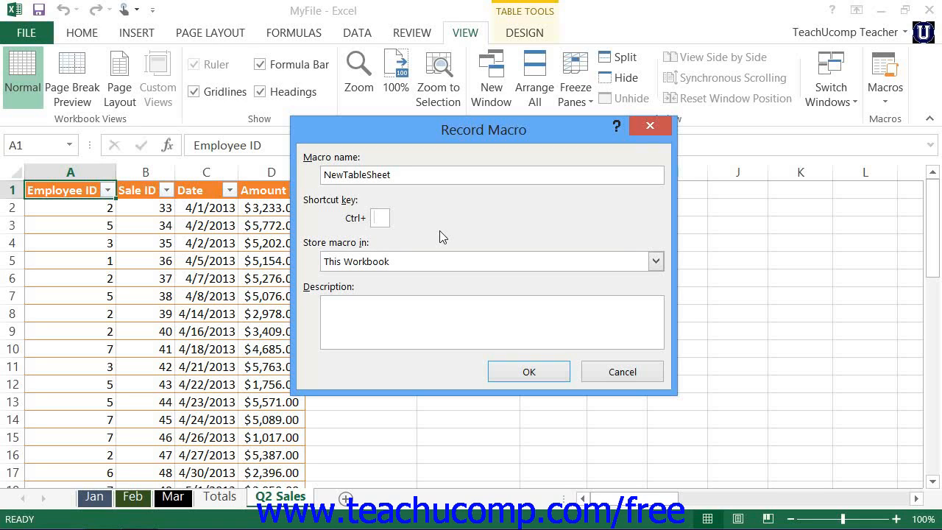
pyautogui.click(380, 217)
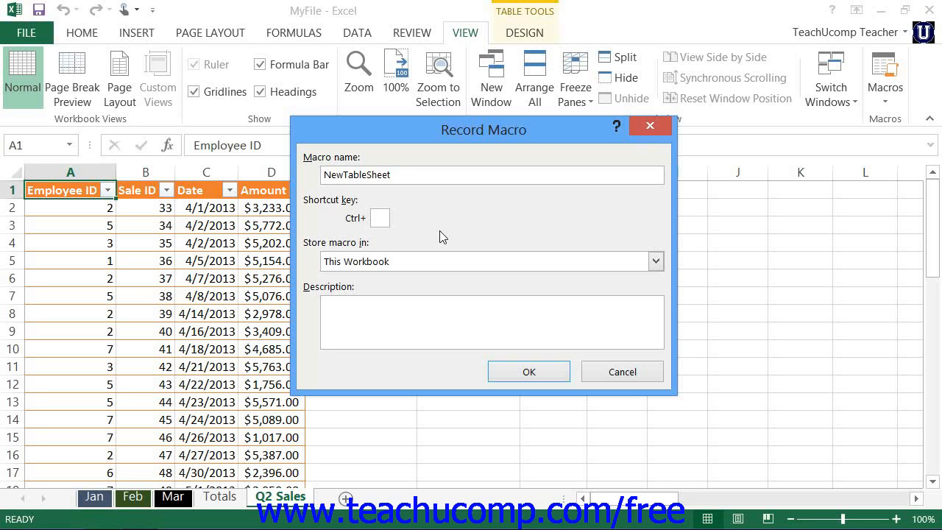
pyautogui.click(380, 218)
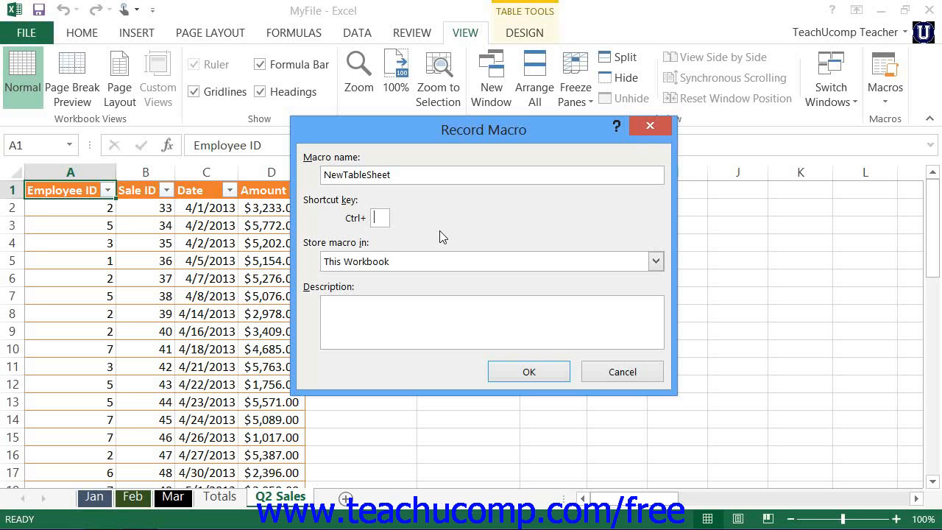
pyautogui.moveTo(529, 371)
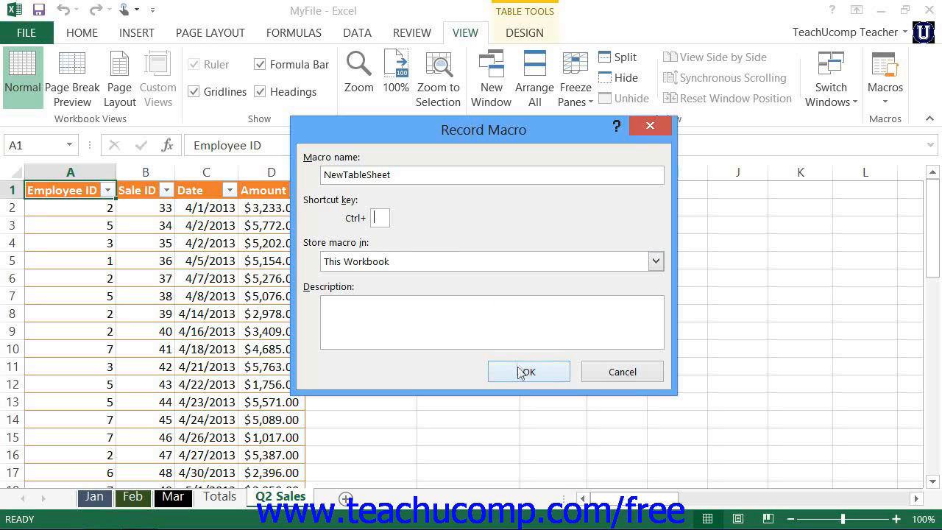
pyautogui.click(527, 370)
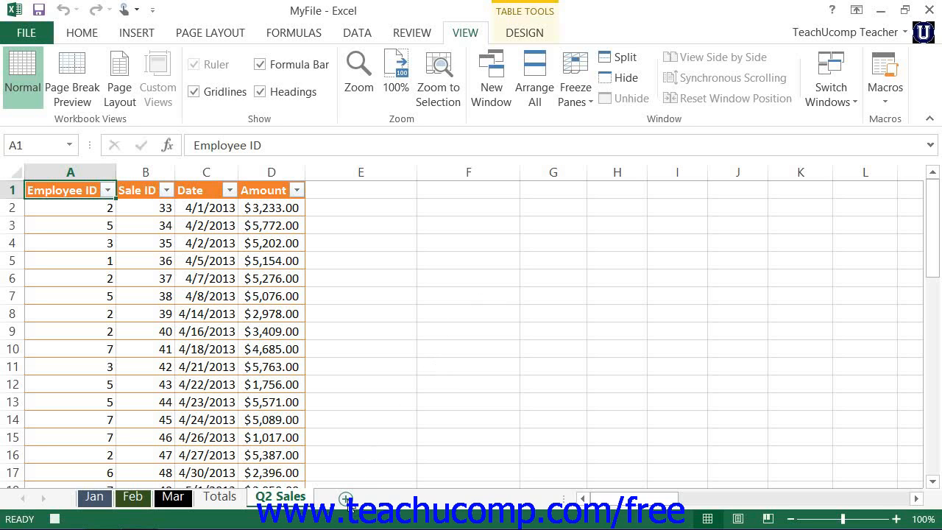
# Step: Add a new blank worksheet and enter Employee ID in A1
pyautogui.click(345, 498)
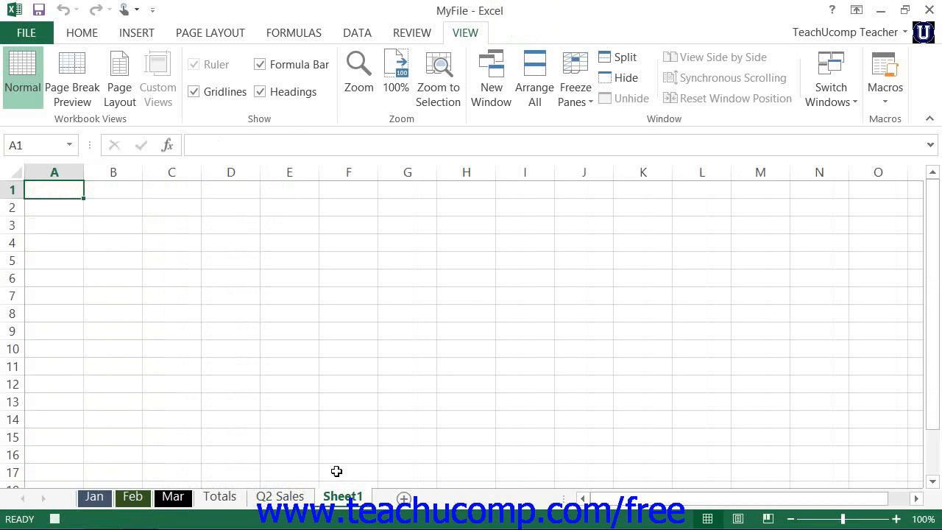
pyautogui.write('Em')
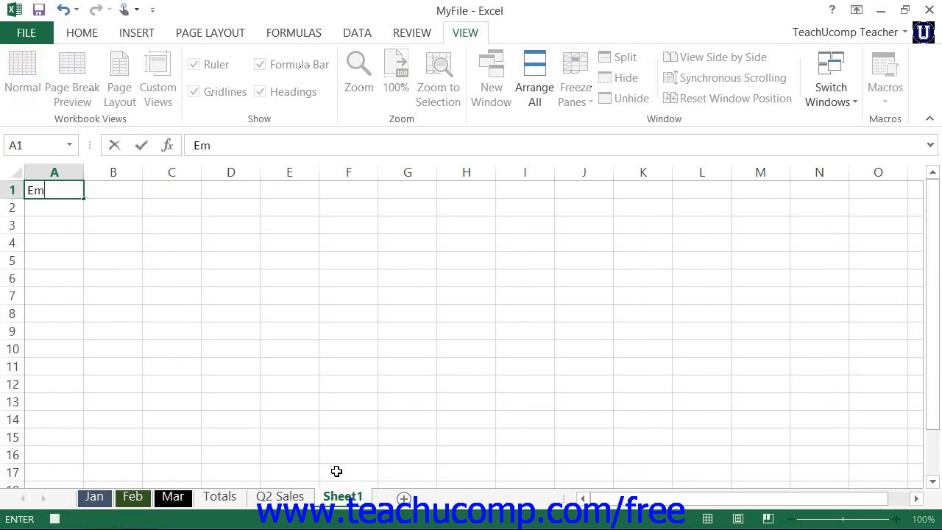
pyautogui.write('ployee ID')
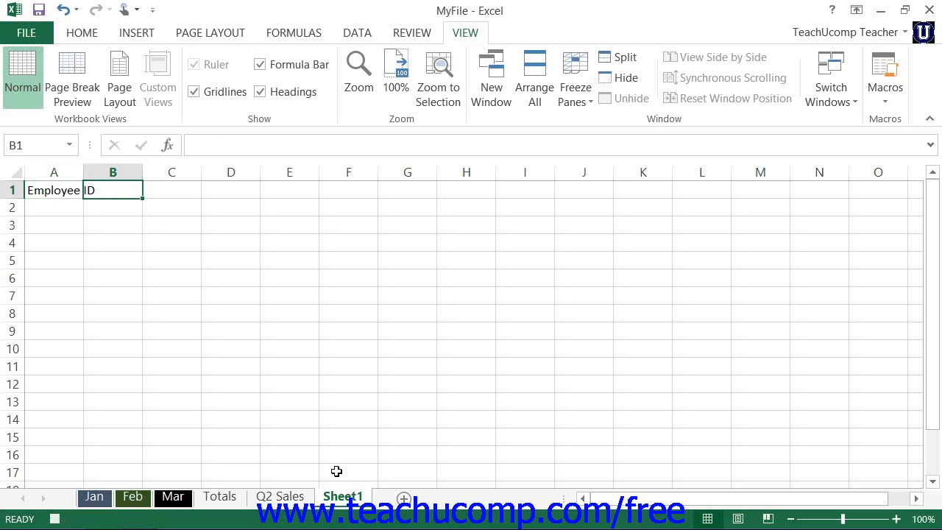
# Step: Enter the headers Sale ID, Date and Amount across B1:D1
pyautogui.write('Sales')
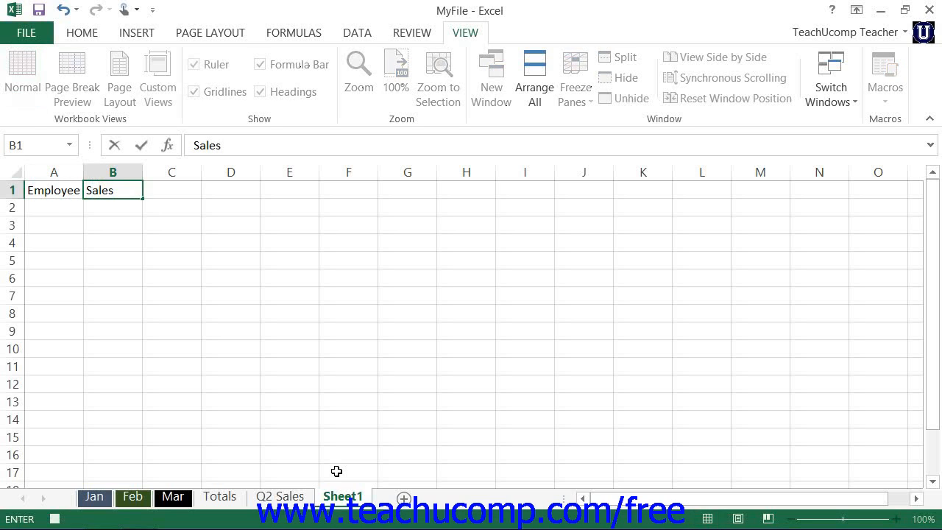
pyautogui.write('Sale ID')
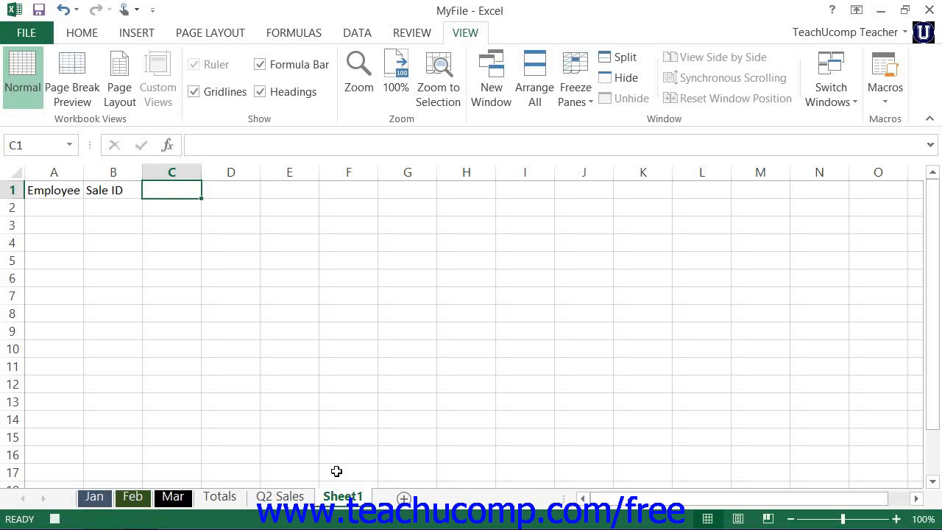
pyautogui.write('Date')
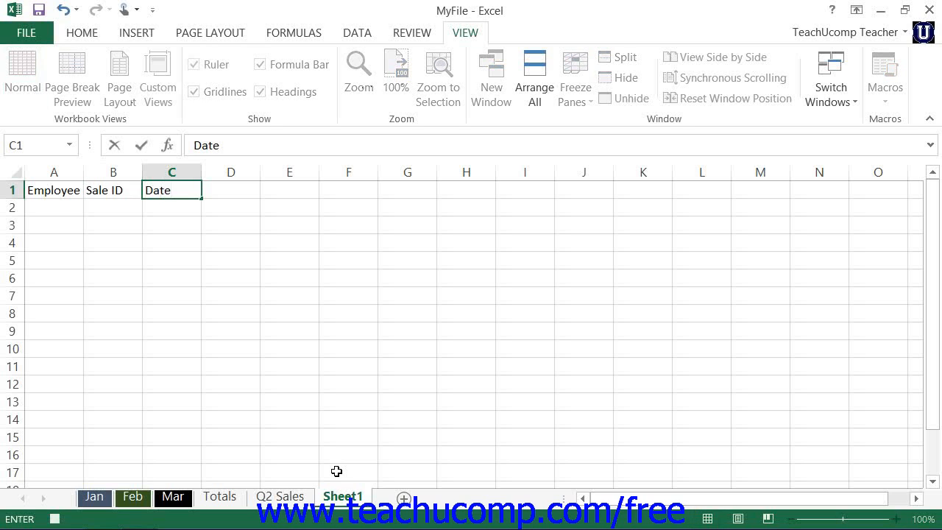
pyautogui.write('Amo')
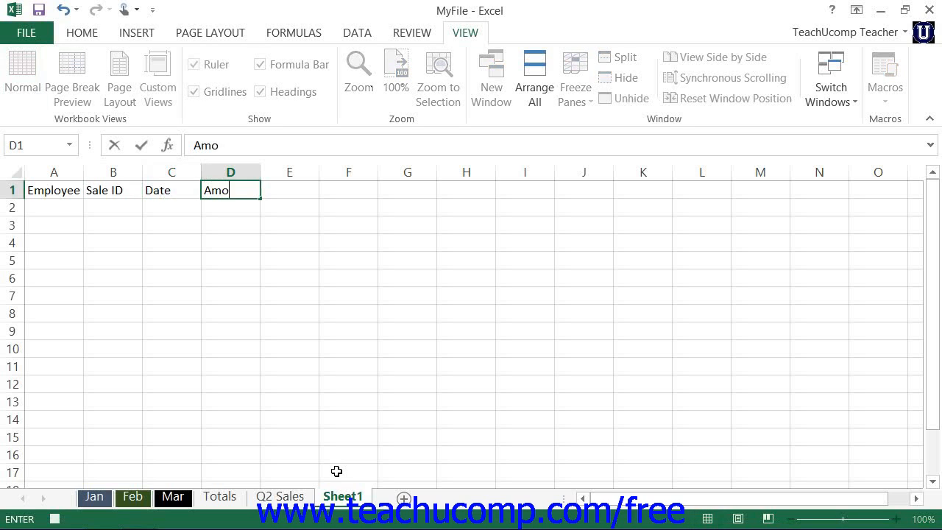
pyautogui.write('unt')
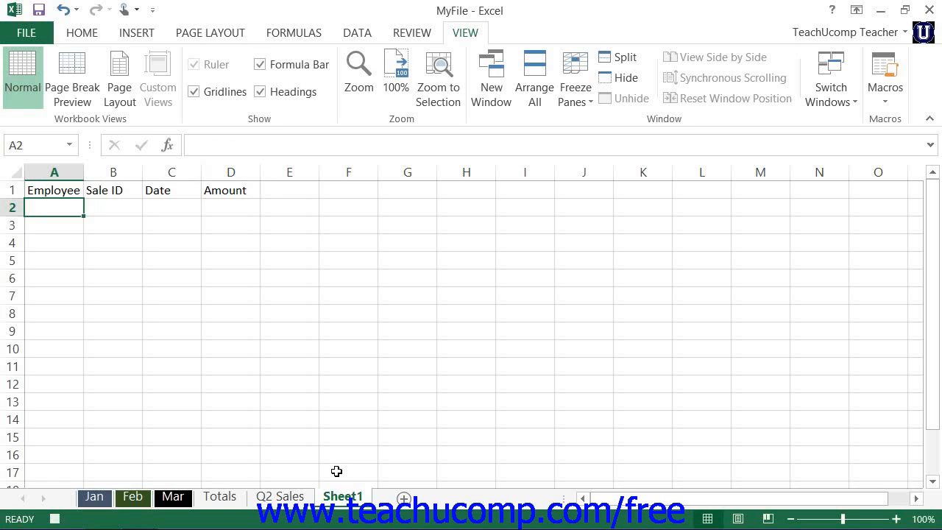
# Step: Select A1:D2 and bring up the Format as Table style gallery
pyautogui.moveTo(53, 190); pyautogui.dragTo(112, 190)
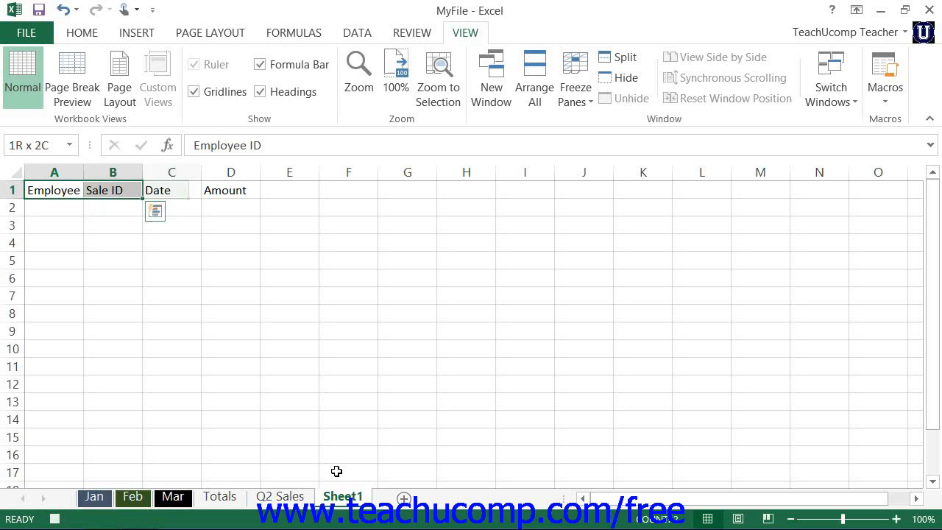
pyautogui.moveTo(53, 189); pyautogui.dragTo(230, 206)
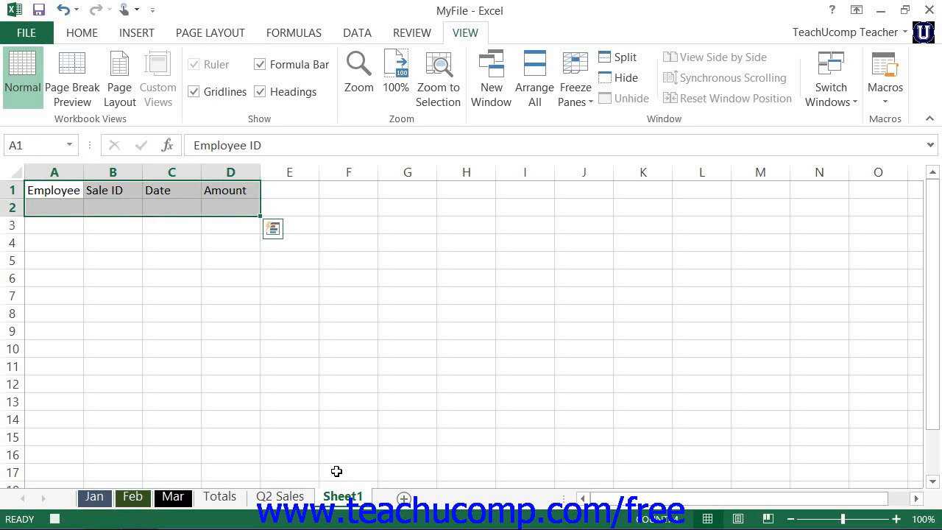
pyautogui.moveTo(119, 76)
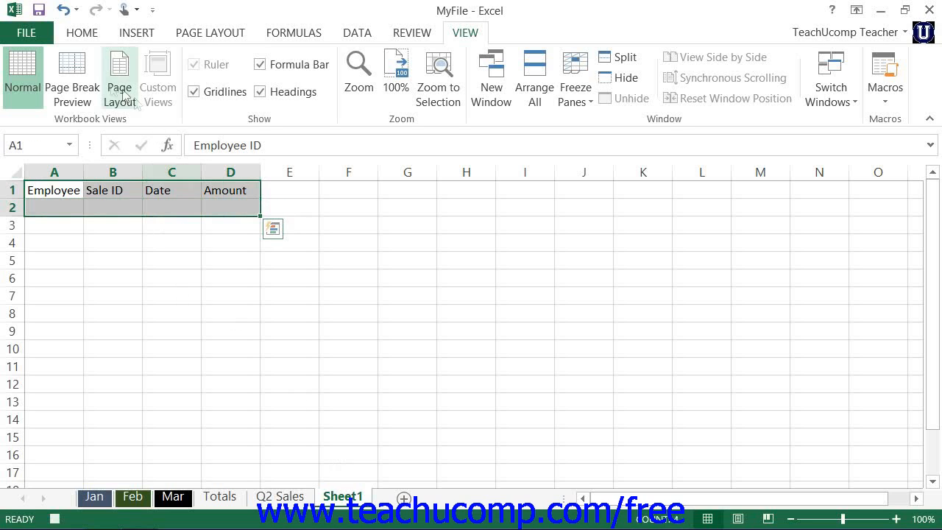
pyautogui.click(82, 33)
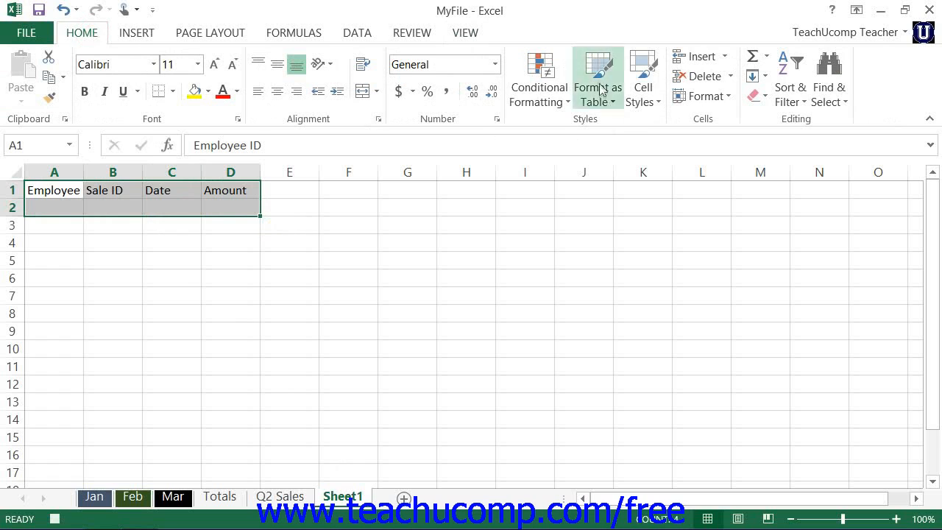
pyautogui.click(597, 80)
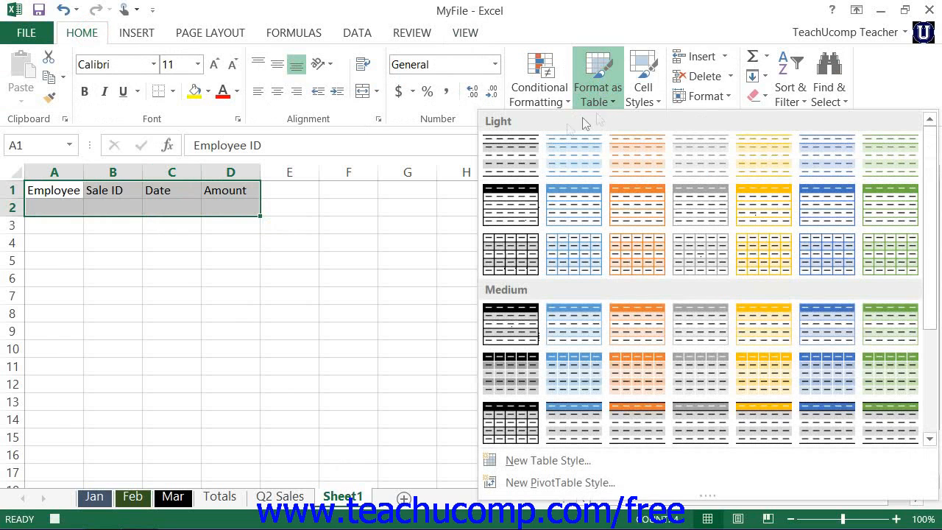
pyautogui.moveTo(511, 205)
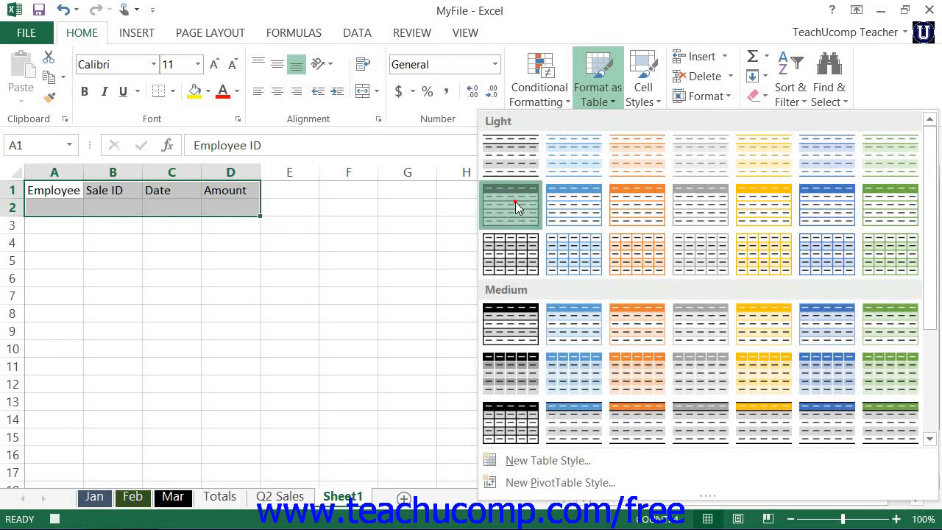
# Step: Apply a dark table style with headers to the range and deselect the table
pyautogui.click(511, 203)
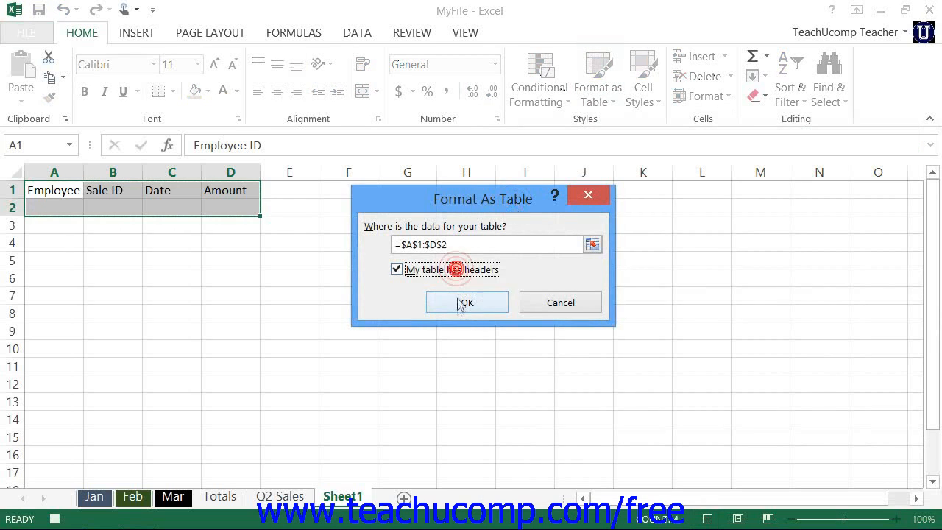
pyautogui.click(465, 303)
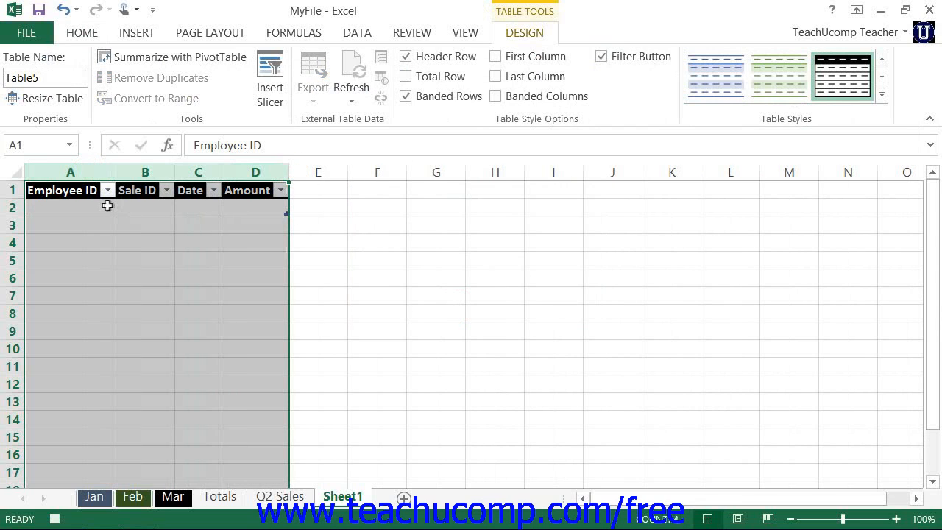
pyautogui.click(70, 206)
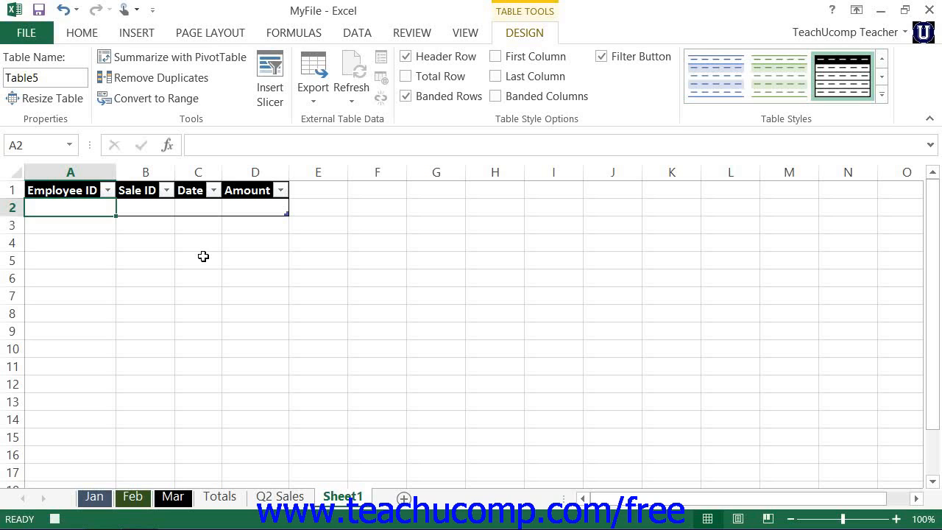
pyautogui.moveTo(448, 33)
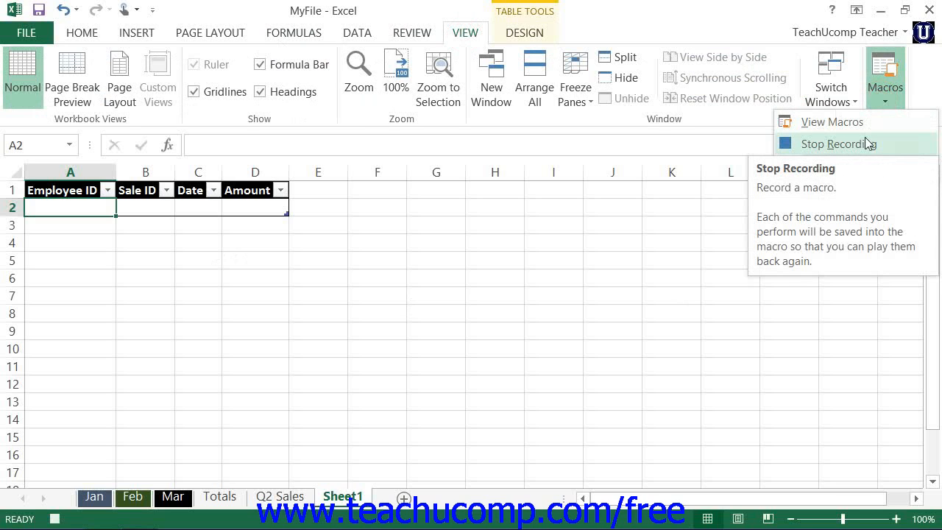
# Step: Stop the NewTableSheet macro recording from the Macros menu
pyautogui.click(837, 144)
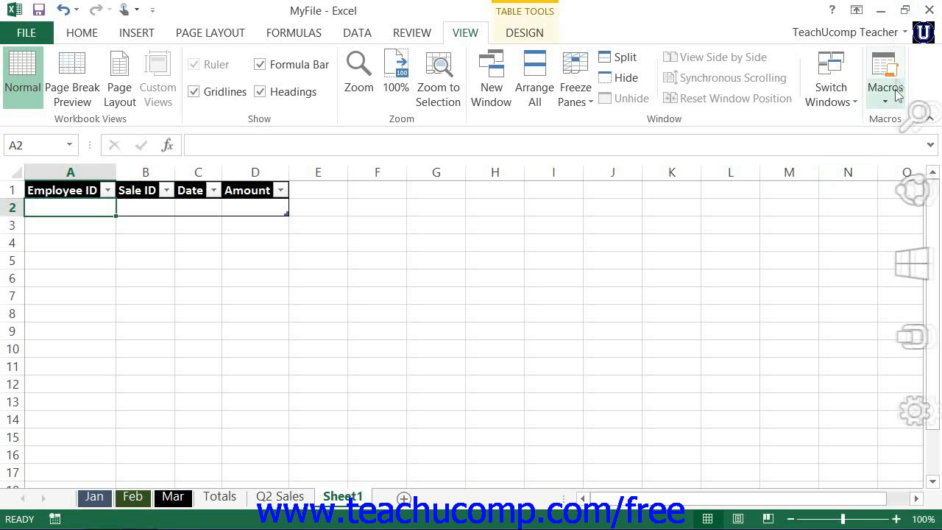
# Step: Toggle Use Relative References in the Macros menu and close it
pyautogui.click(885, 77)
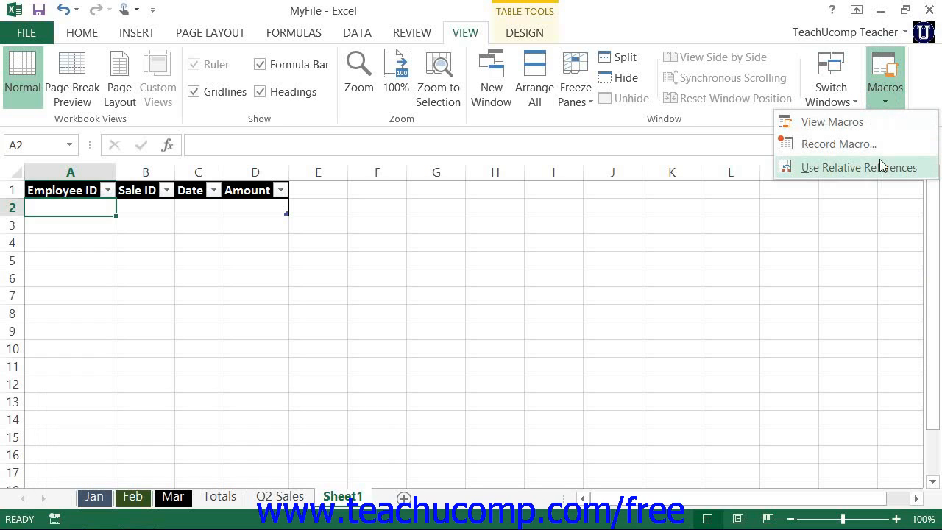
pyautogui.moveTo(858, 168)
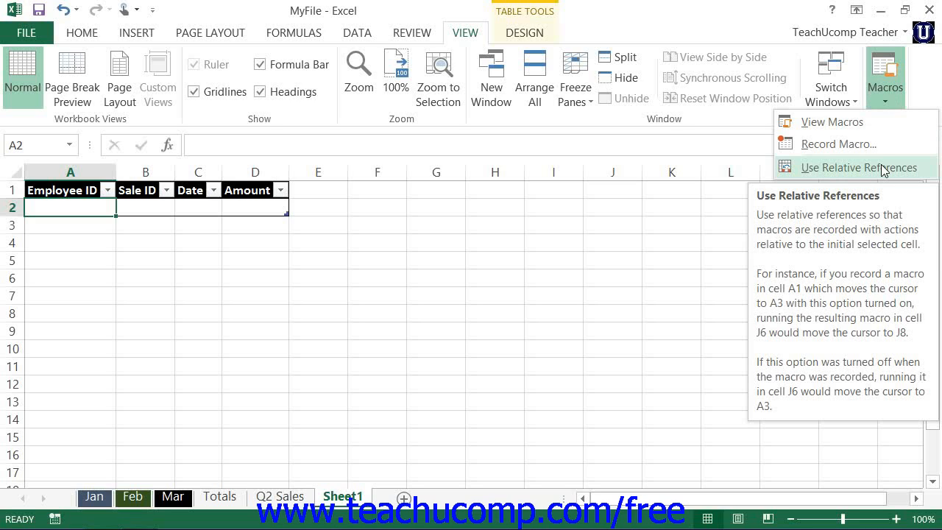
pyautogui.click(858, 168)
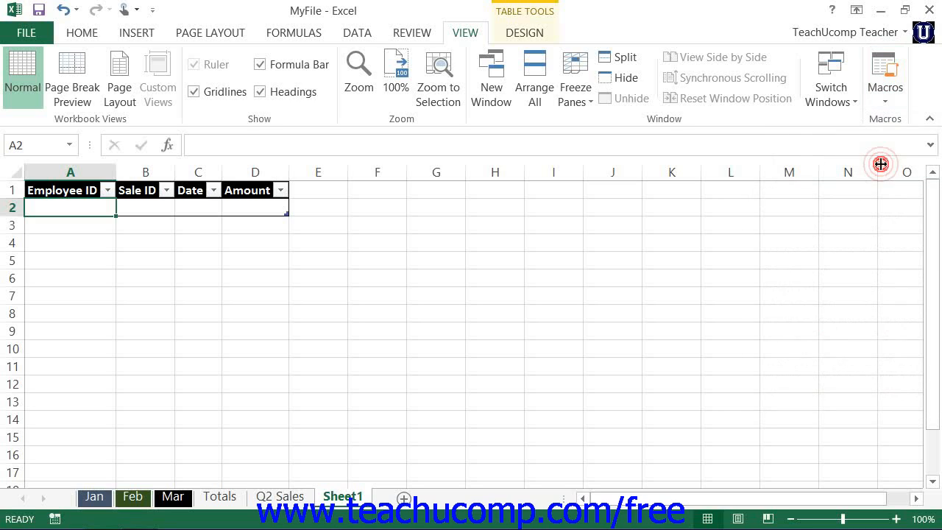
pyautogui.click(884, 73)
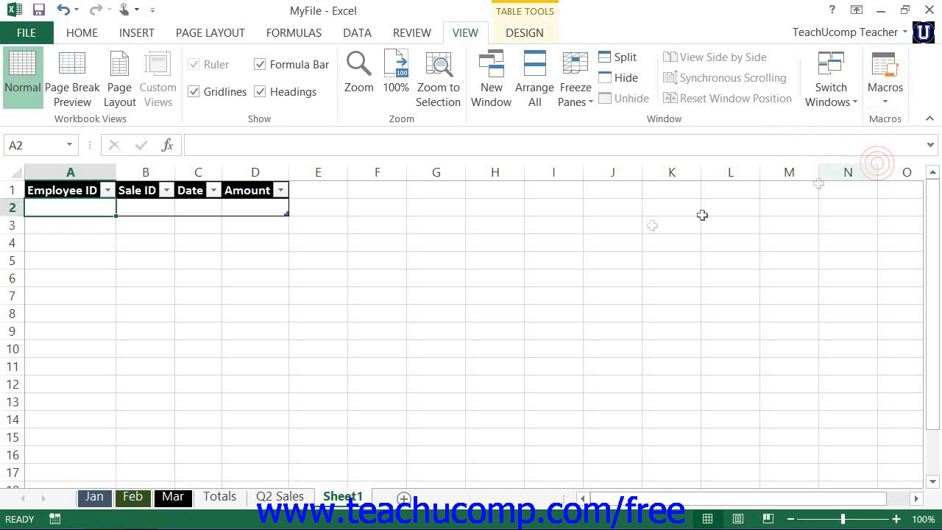
pyautogui.moveTo(385, 249)
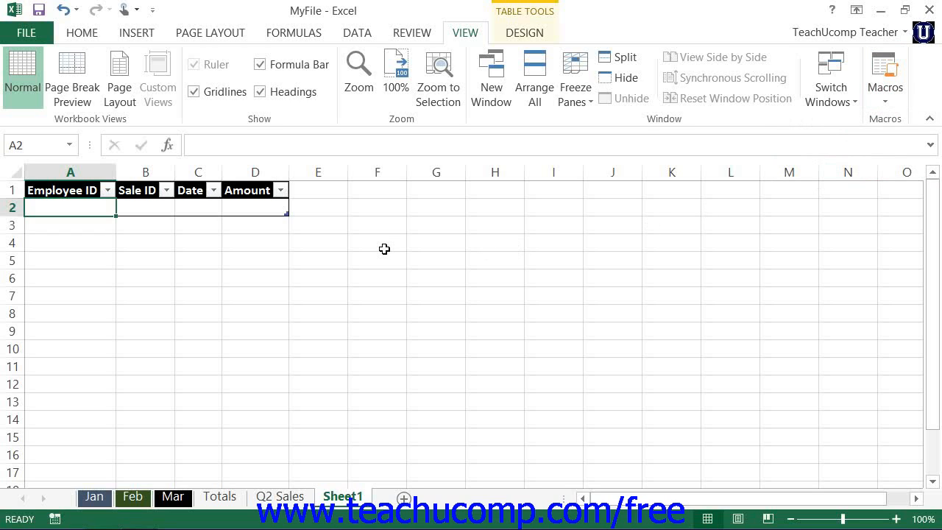